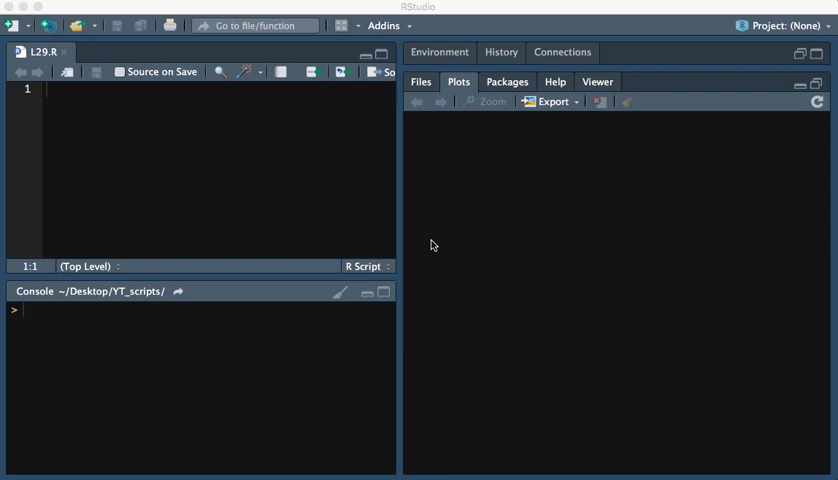
mouse_move(320, 154)
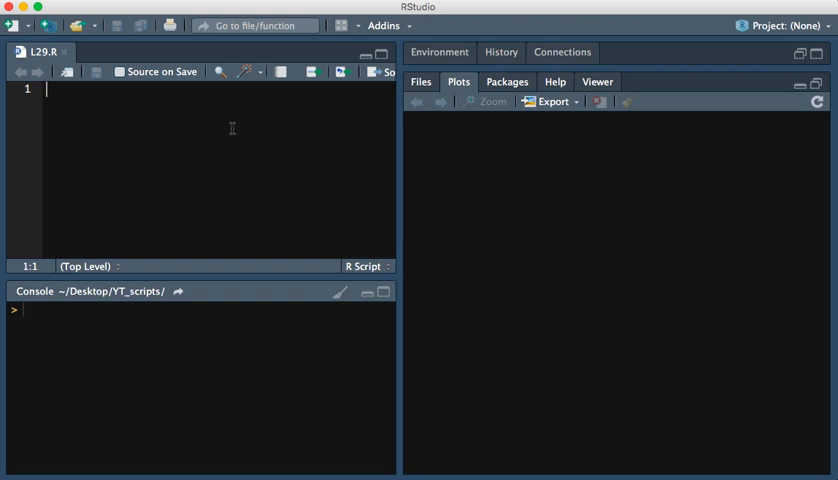
Add a '## numeric' section assigning n = 4 in the script and run it
text(n =)
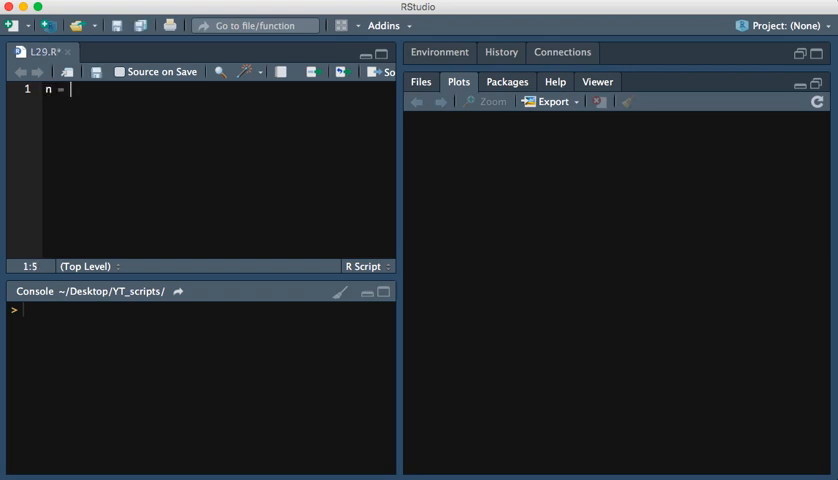
text(4)
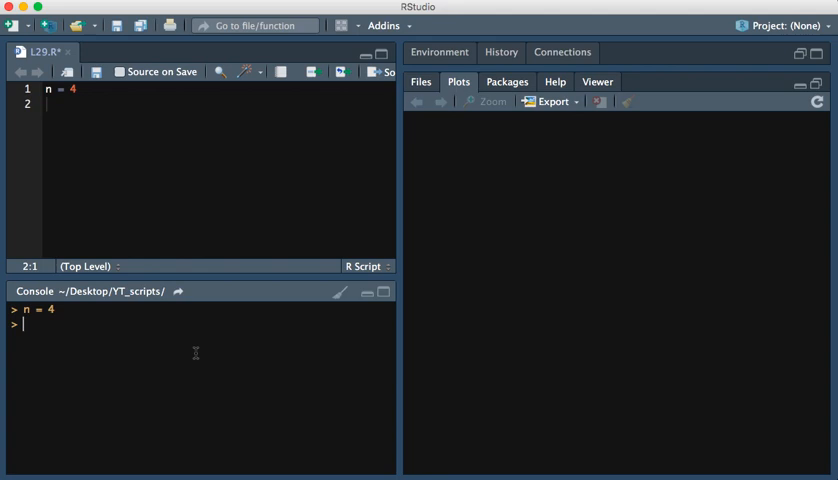
text(class())
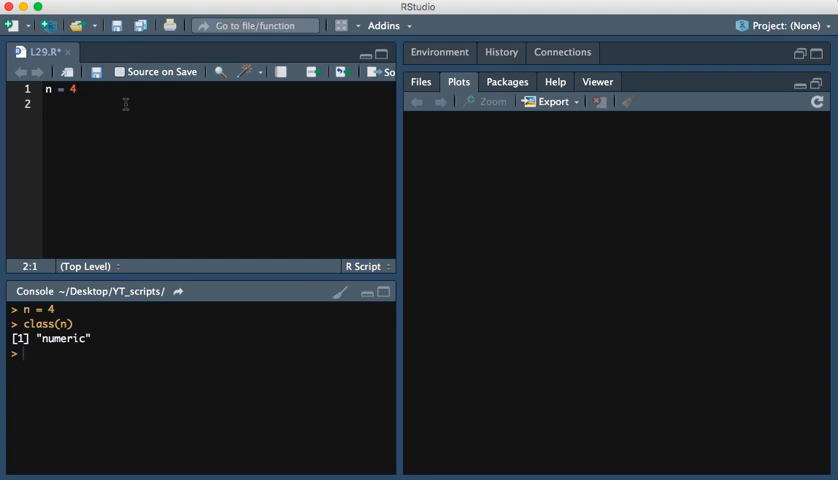
text(n=)
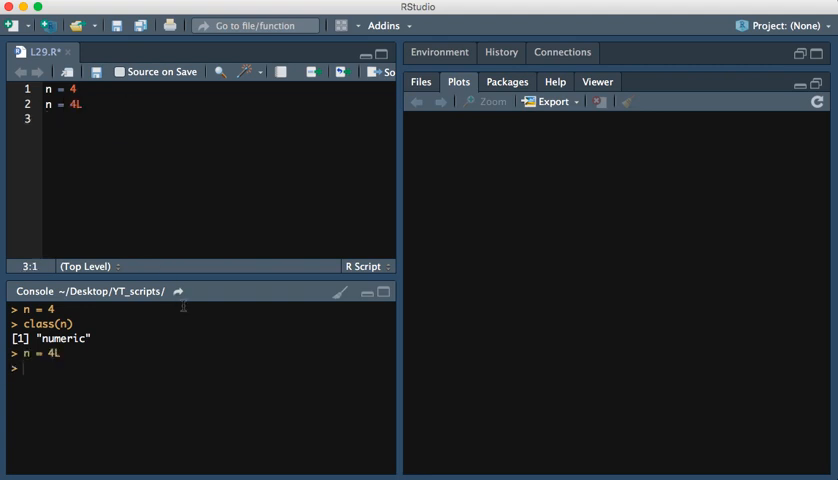
Confirm in the console that class(n) is numeric while as.integer(n) is integer
text(class(n))
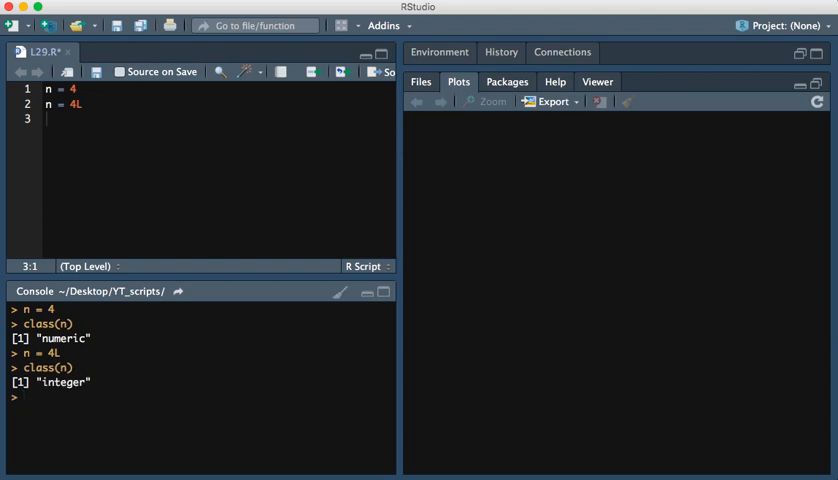
mouse_move(114, 116)
text(n)
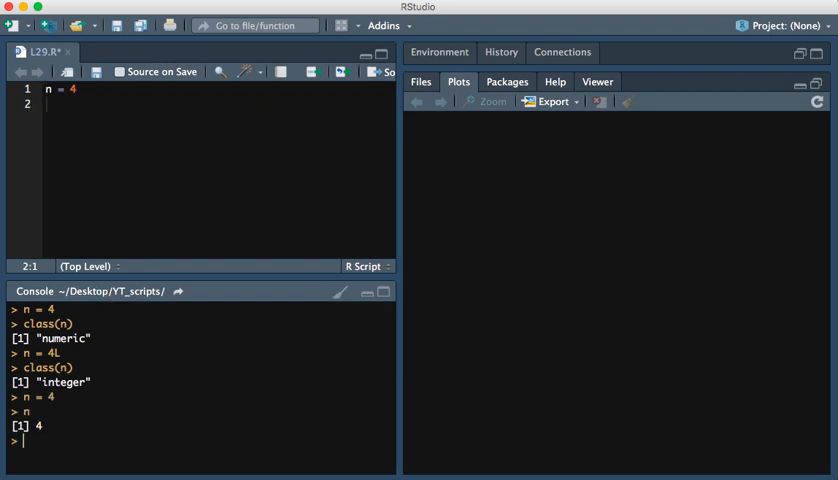
text(class)
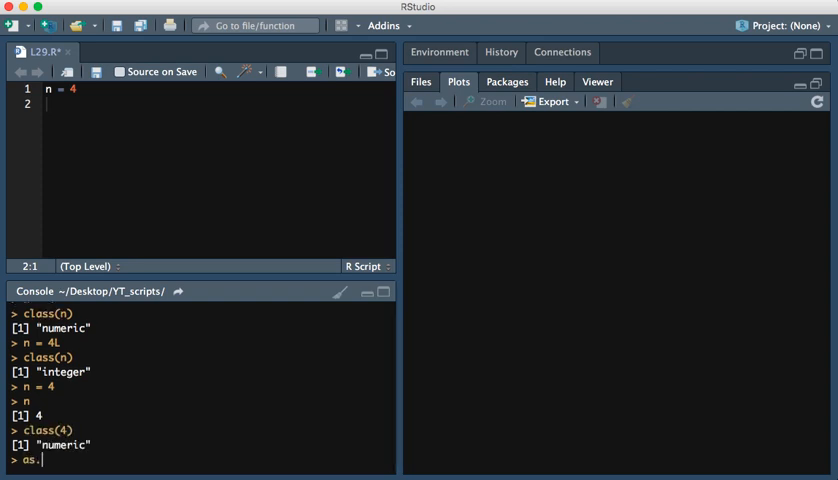
text(integer())
click(218, 88)
text(## numeric)
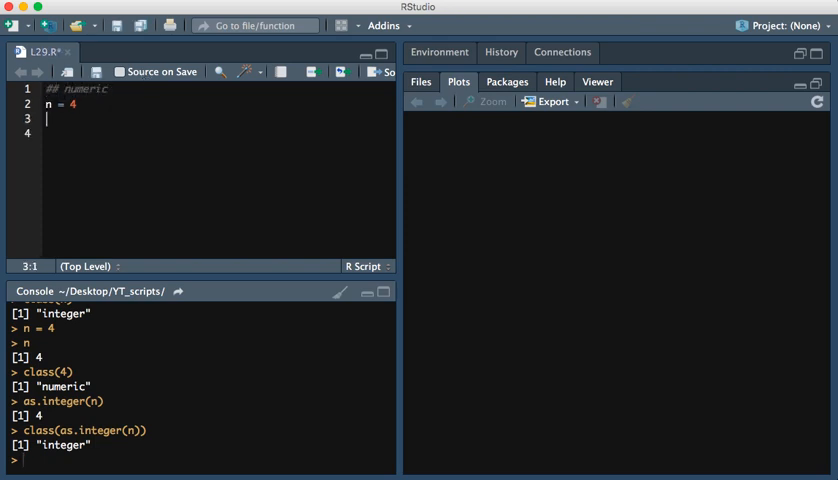
Add '## integer' with n = 4L and '## character' with k = "cat", confirming class(k) is character
text(### integer)
click(218, 132)
text(n = 4L)
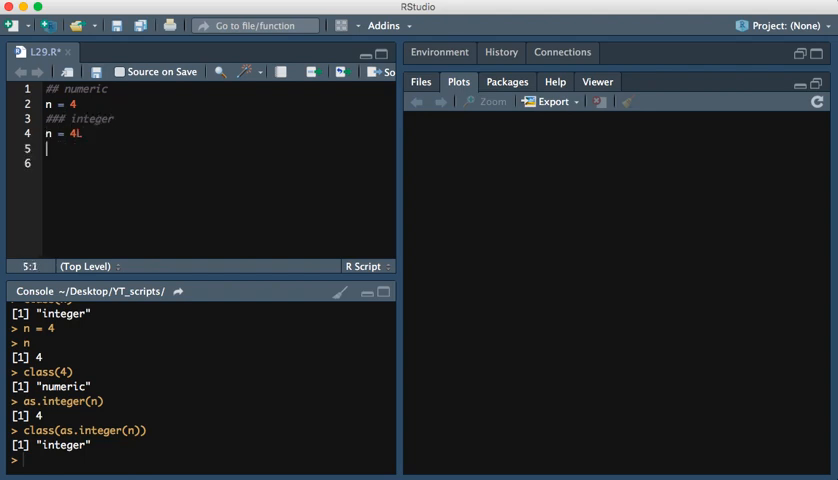
text(###)
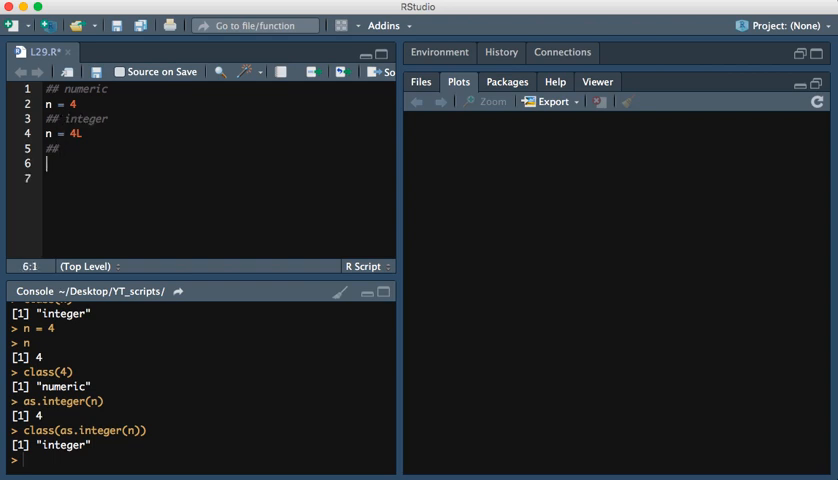
text(k =)
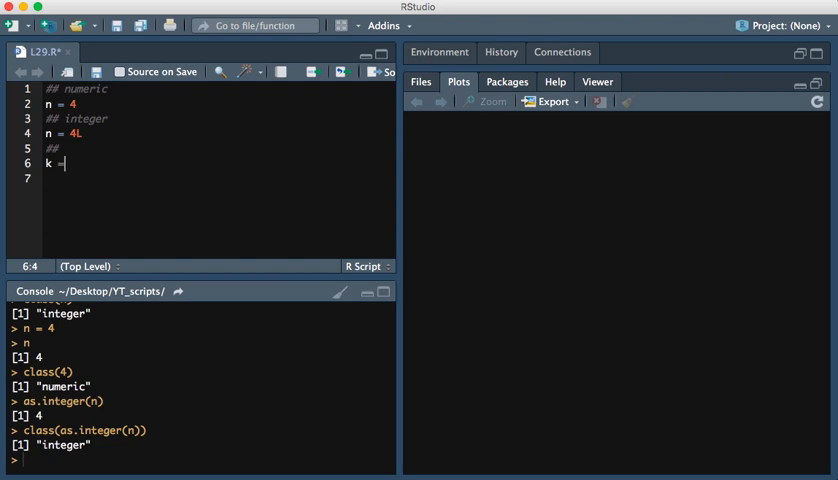
text("cat")
click(220, 148)
text( character)
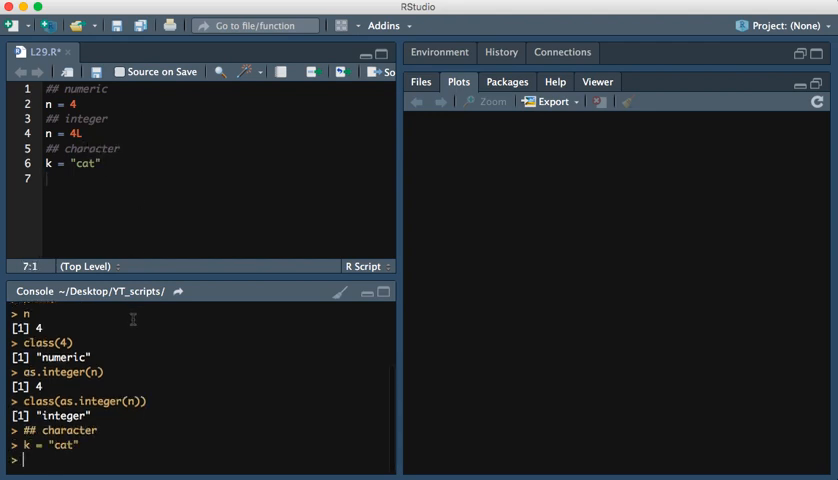
text(class(k))
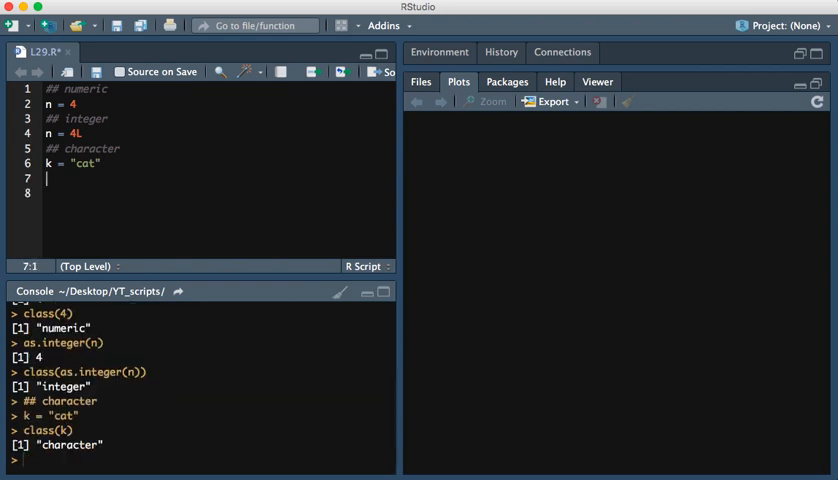
Add a '## logical' section with m = TRUE and m = T, confirming class(m) is logical
text(## logica)
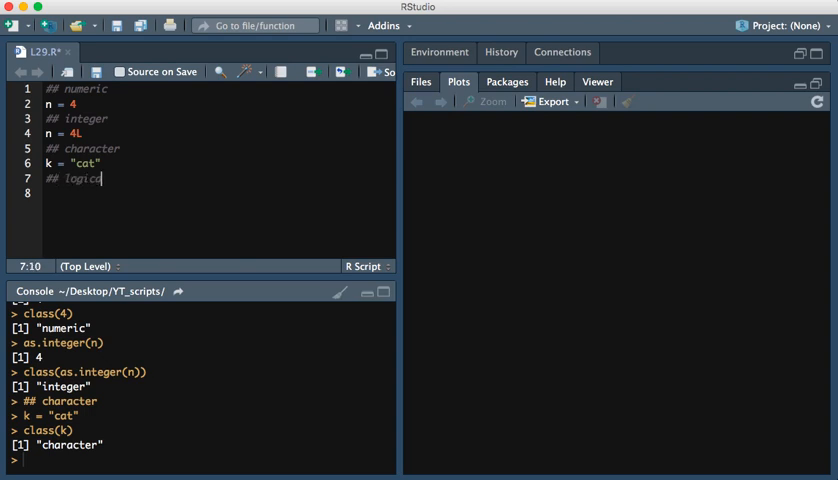
key(Return)
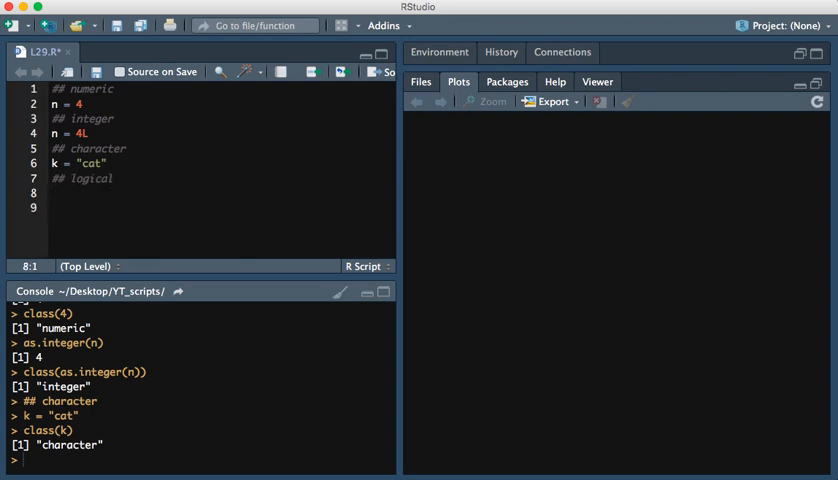
text(m = TRU)
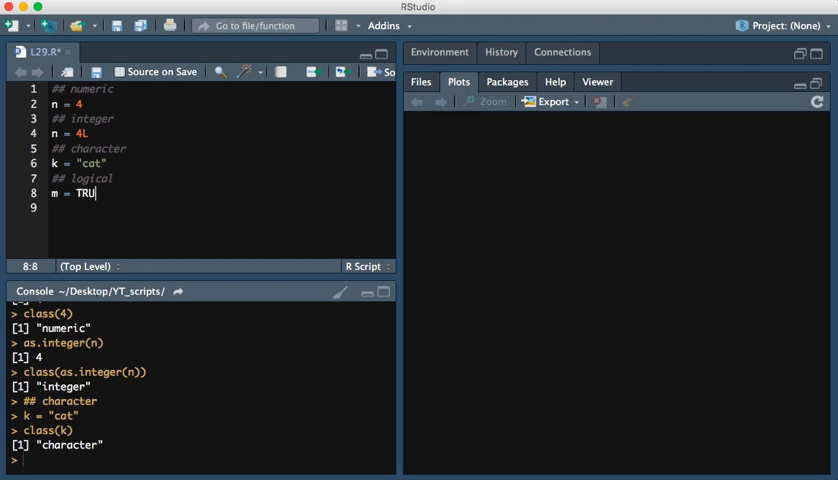
text(E)
text(class(m)
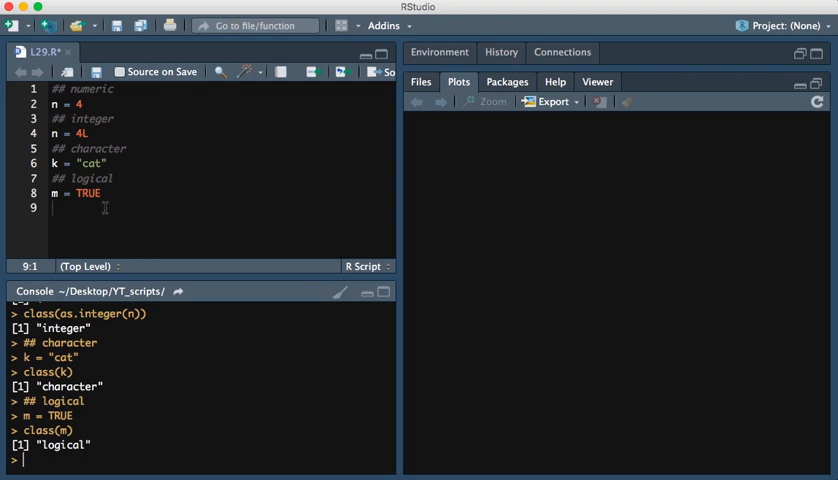
text(m = T)
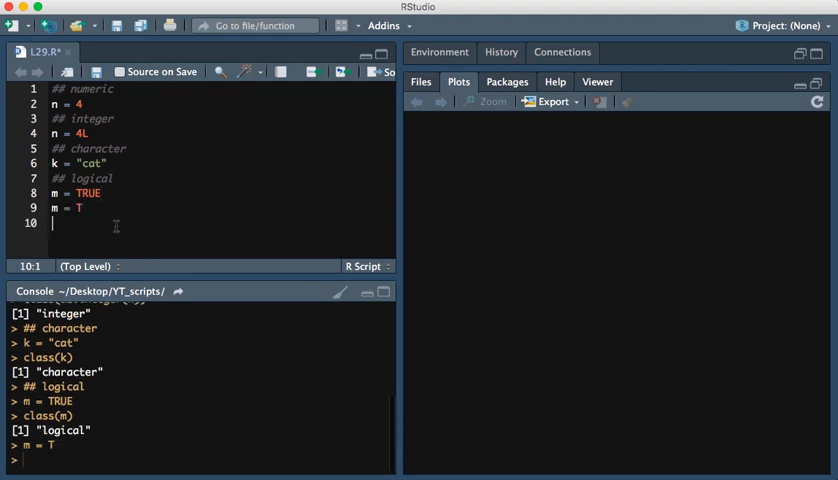
text(class())
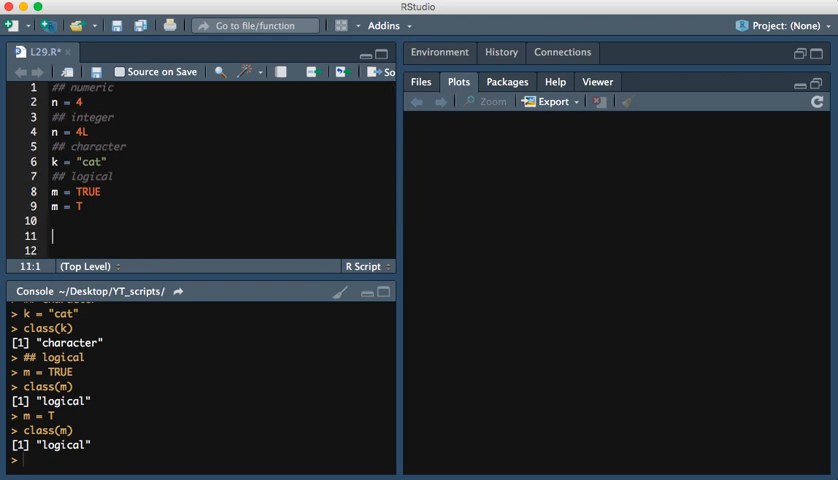
Define mylist = list("a","b","c") under '## Lists', print it and pull out mylist[[1]]
text(## lists)
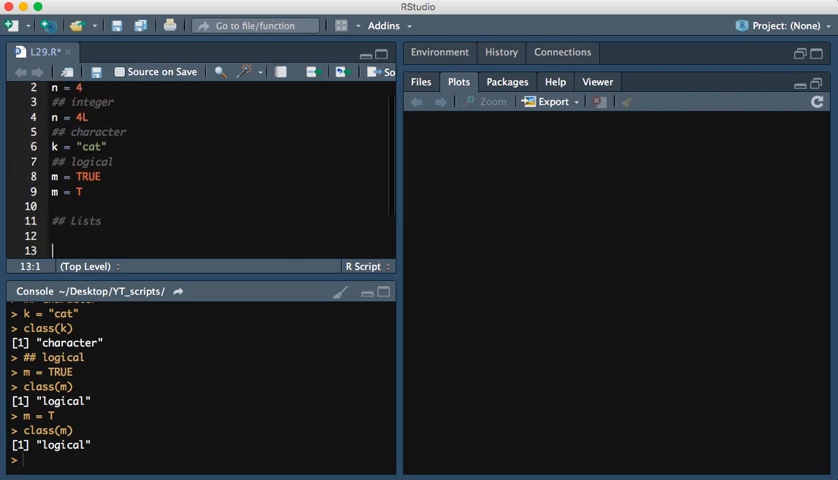
text(## Factors)
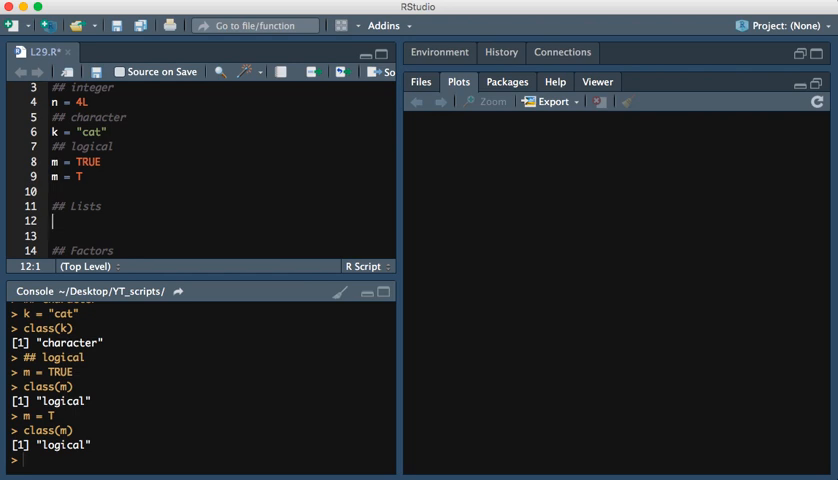
text(mylist = list(")
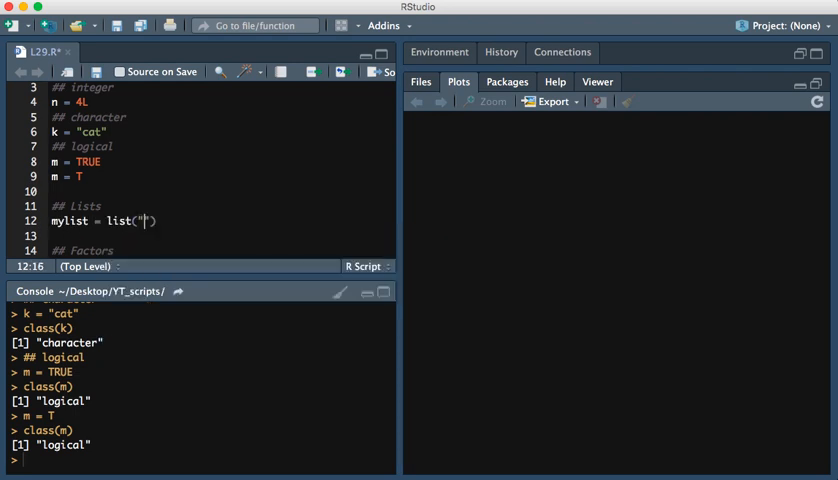
text(a", "b", "c)
text(mylist)
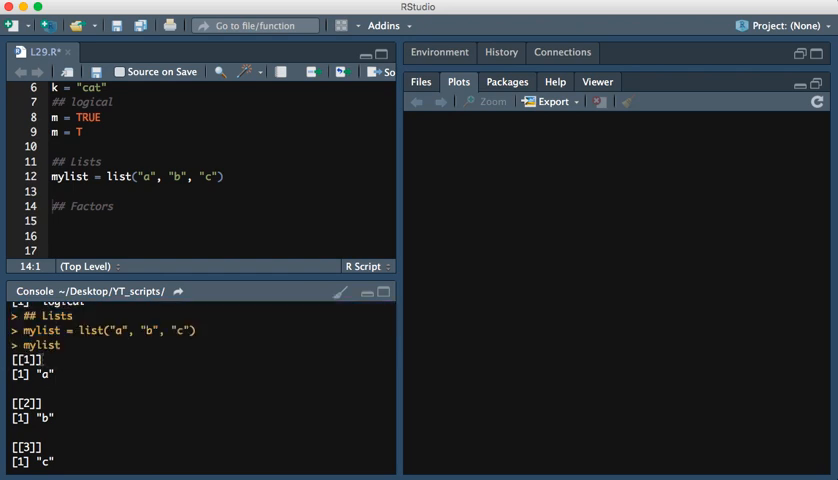
double_click(26, 360)
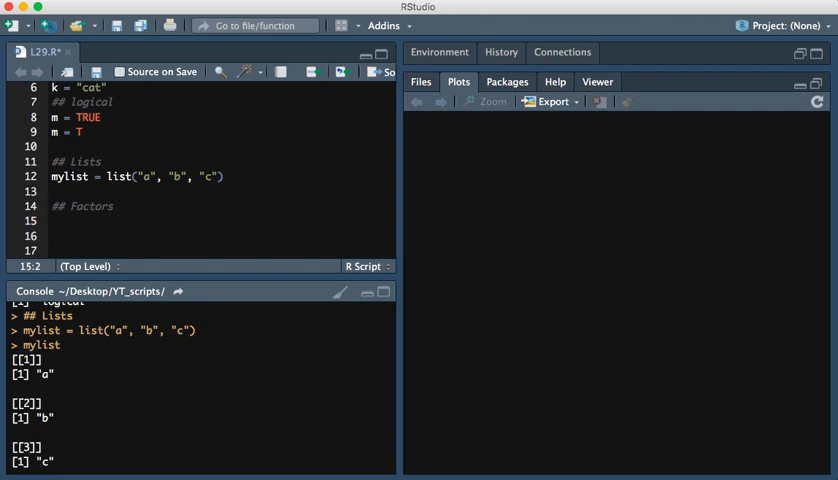
text(mylist[[1]])
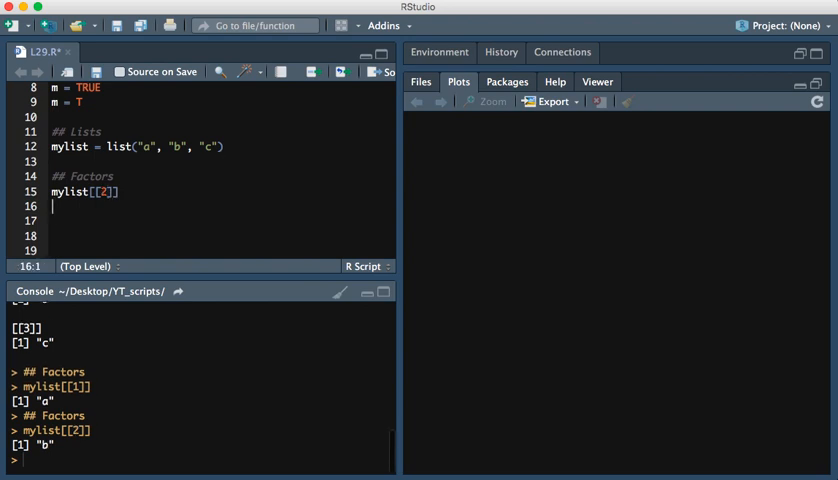
mouse_move(168, 204)
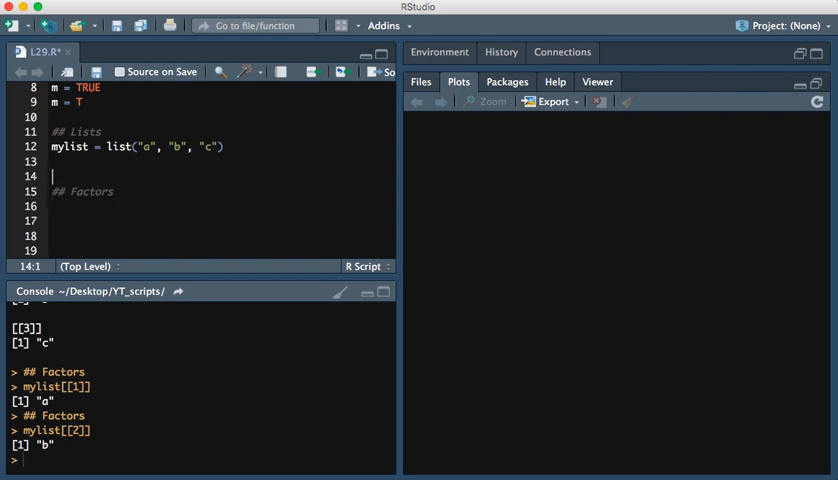
Keep mylist[[2]] in the script and define teams = c(1,2,2,3,3,3) under '## Factors', printing 1 2 2 3 3 3
text(mylist[[2]])
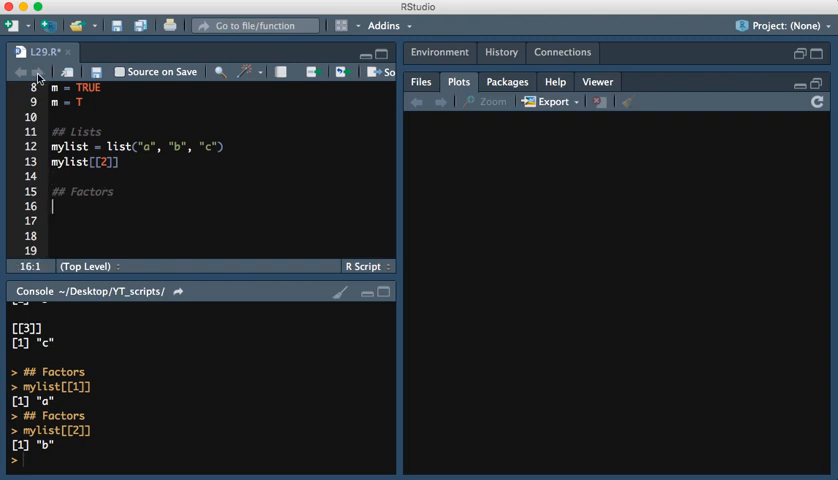
mouse_move(40, 76)
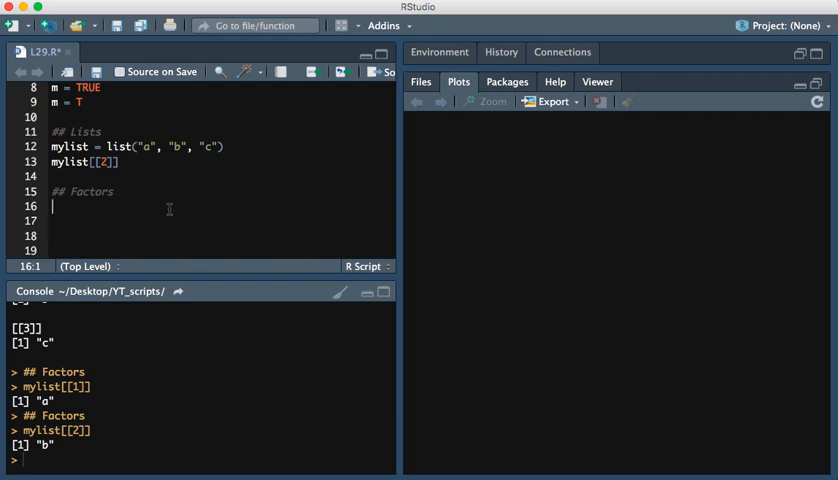
text(teams = c()
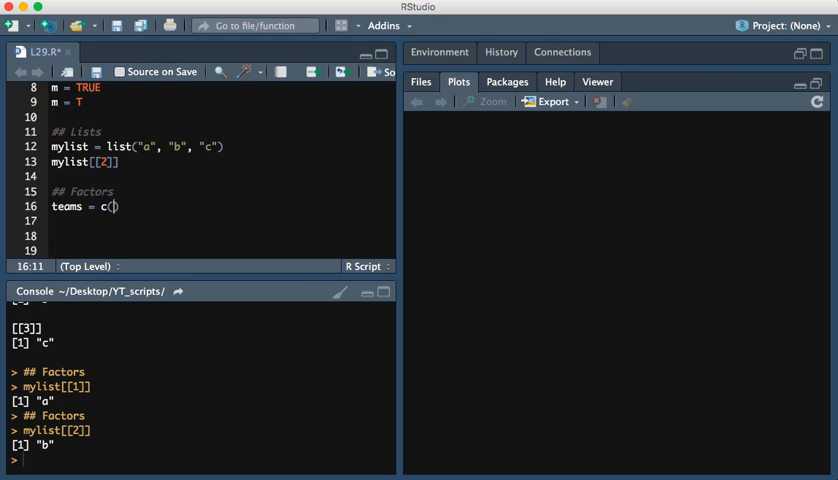
text(1,)
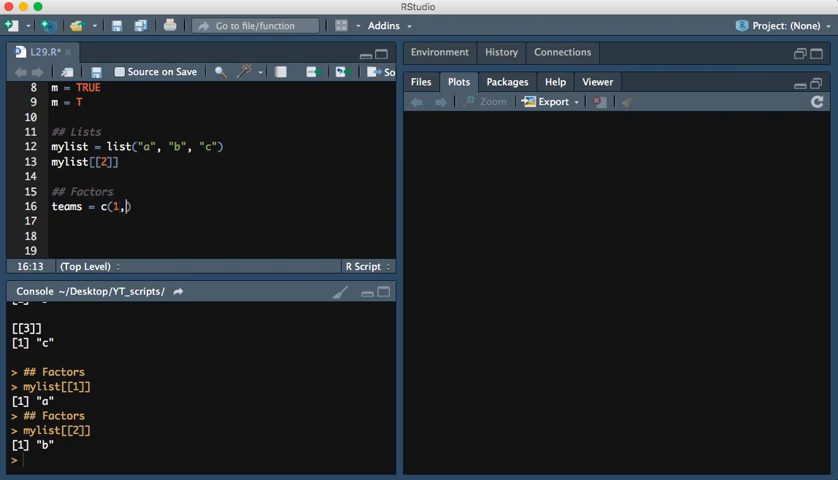
text(2)
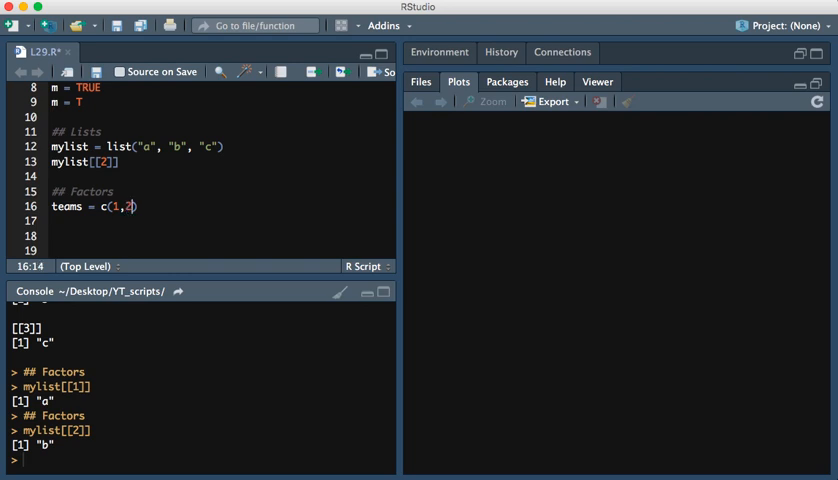
text(,2)
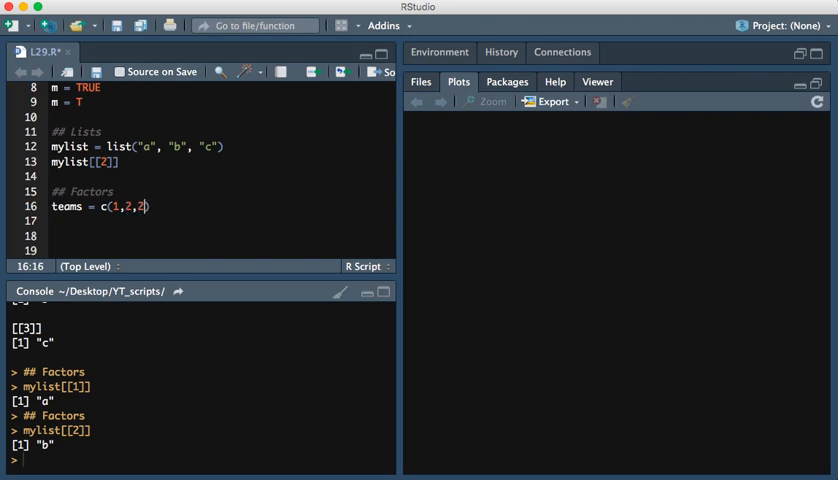
text(,3,)
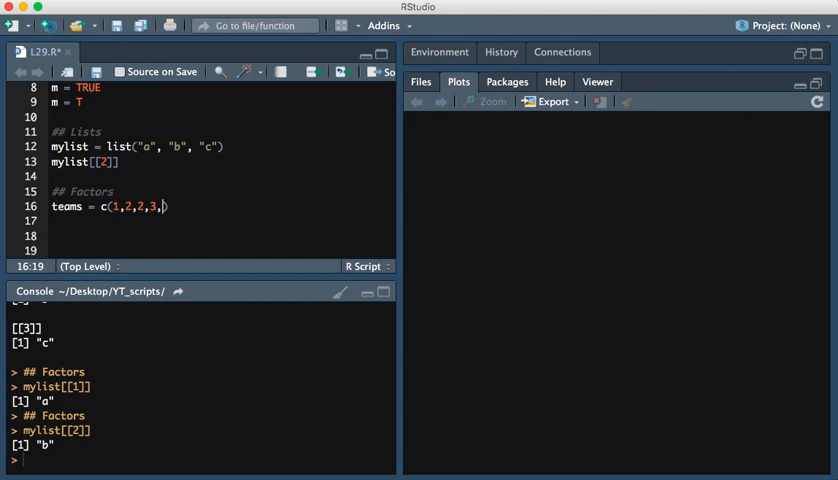
text(3,3)
click(202, 460)
text(teams)
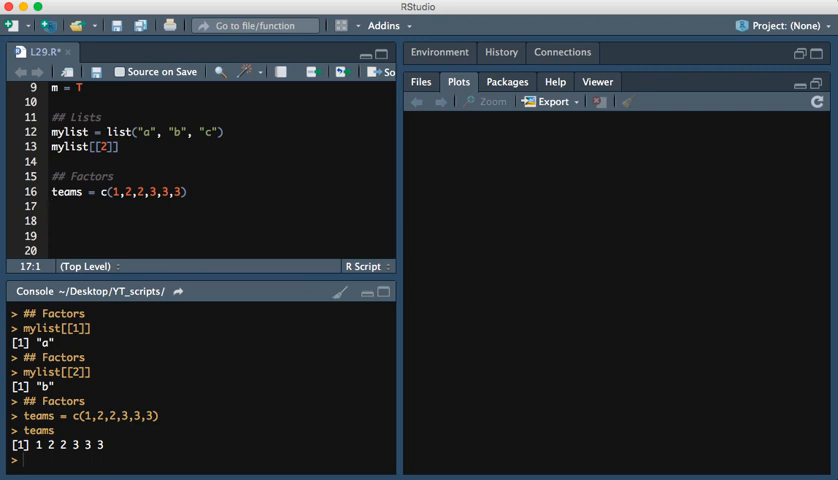
Convert teams with factor_teams = factor(teams) and print it with levels 1 2 3
text(factor)
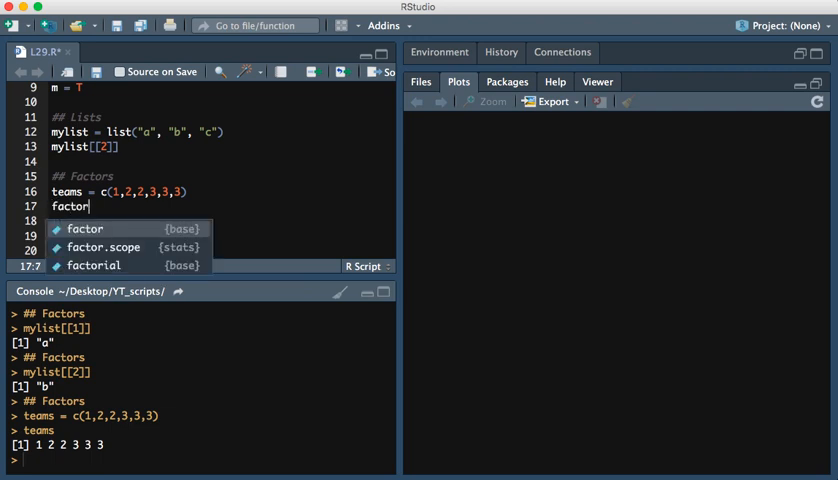
text(_teams =)
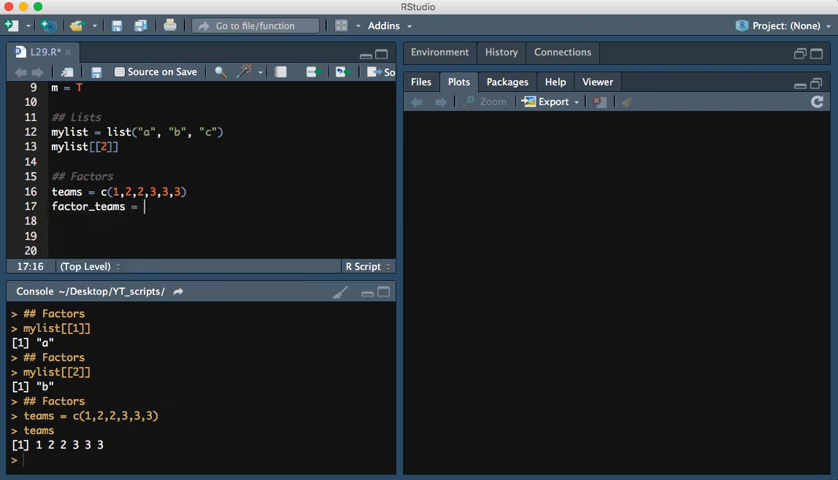
text(factor(teams)
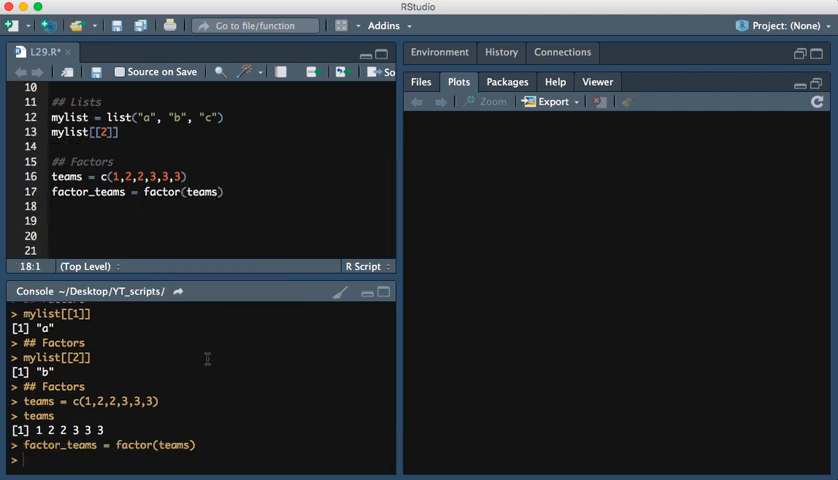
text(facto)
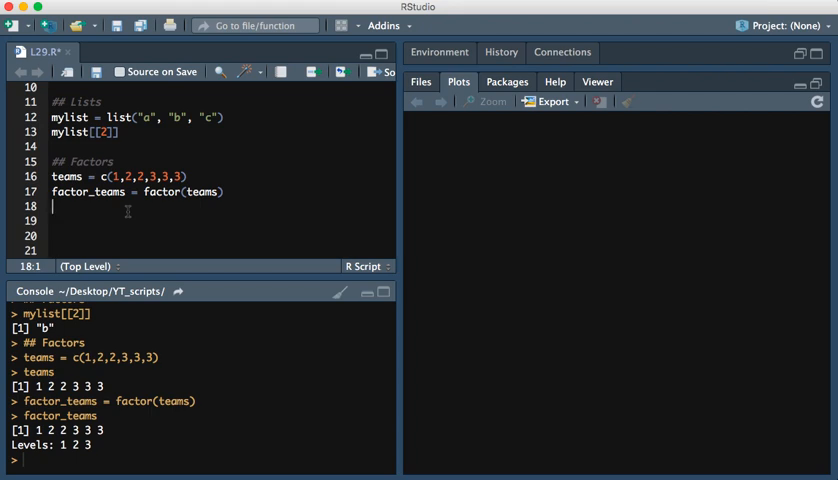
List the levels with levels(factor_teams), showing "1" "2" "3"
text(levels()
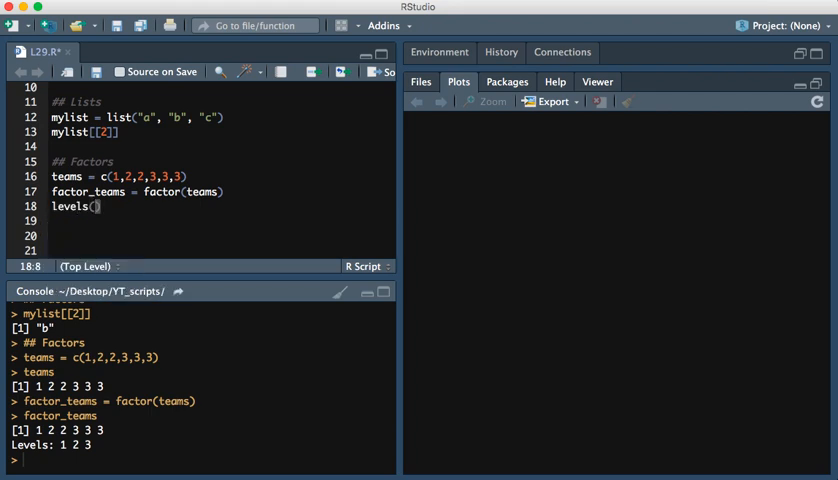
text(factor_teams)
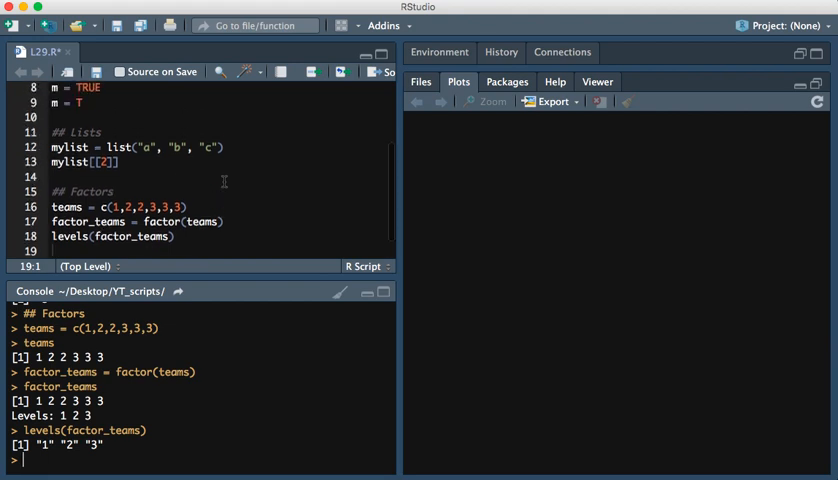
scroll(down, 3)
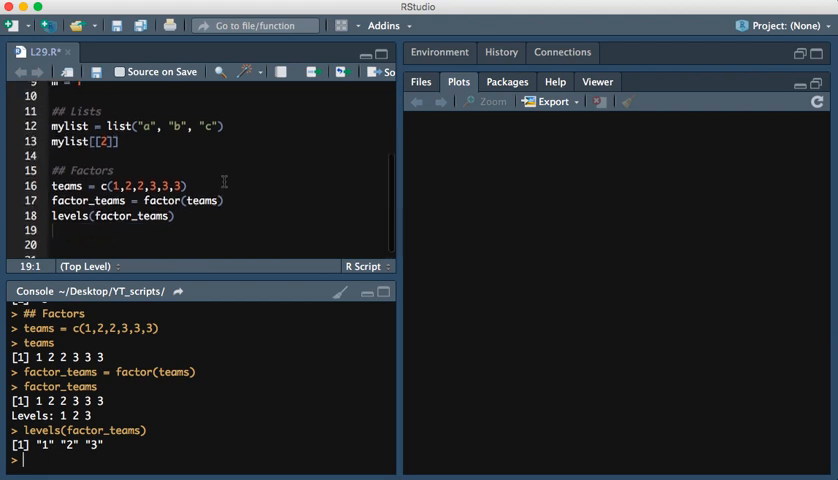